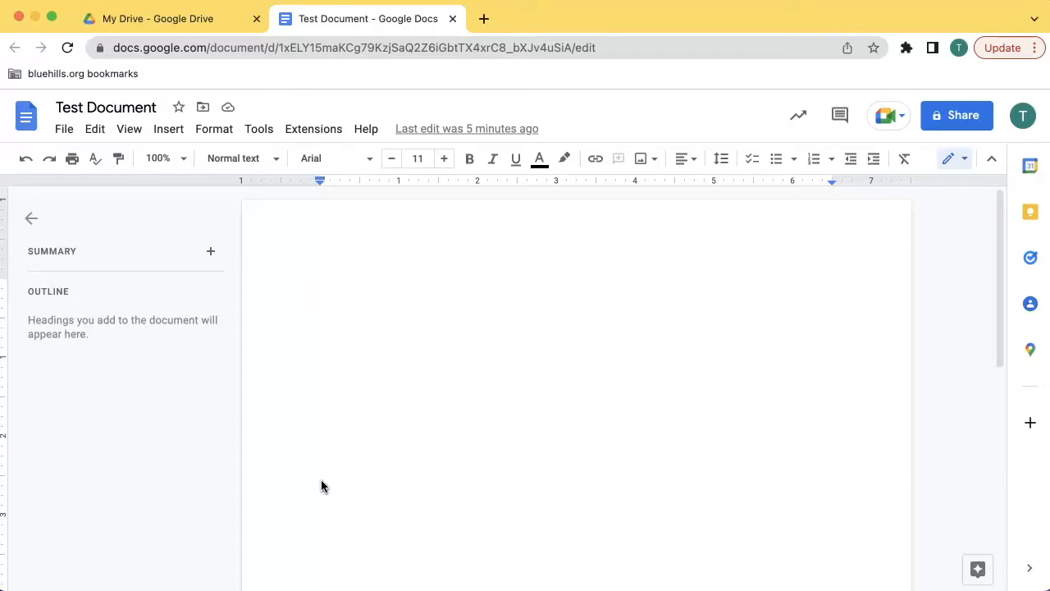
# Step: Type 'Have a great day!' into the blank Test Document
pyautogui.write('Have a great day!')
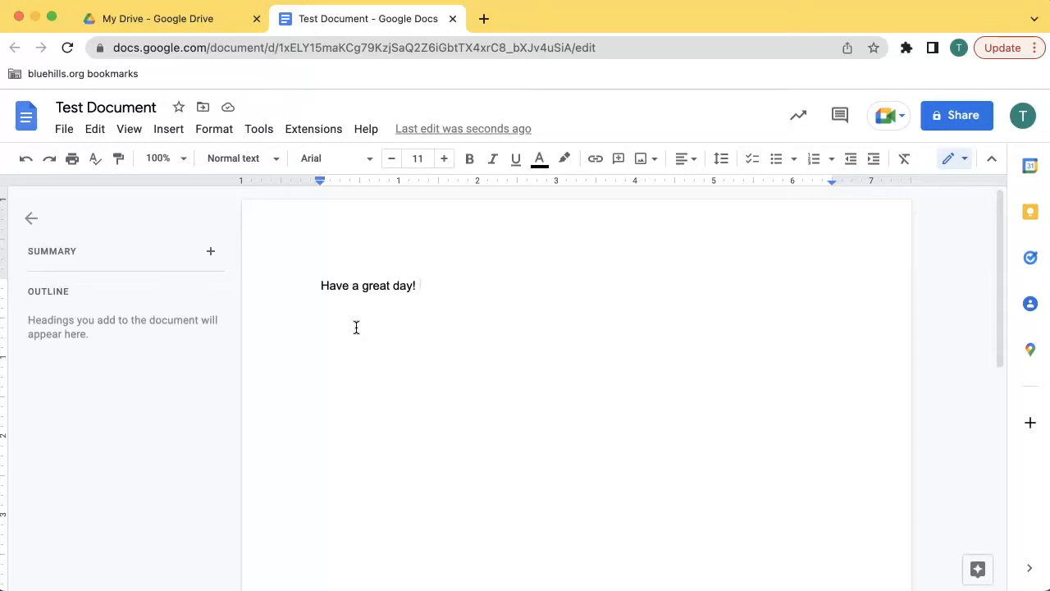
pyautogui.click(168, 129)
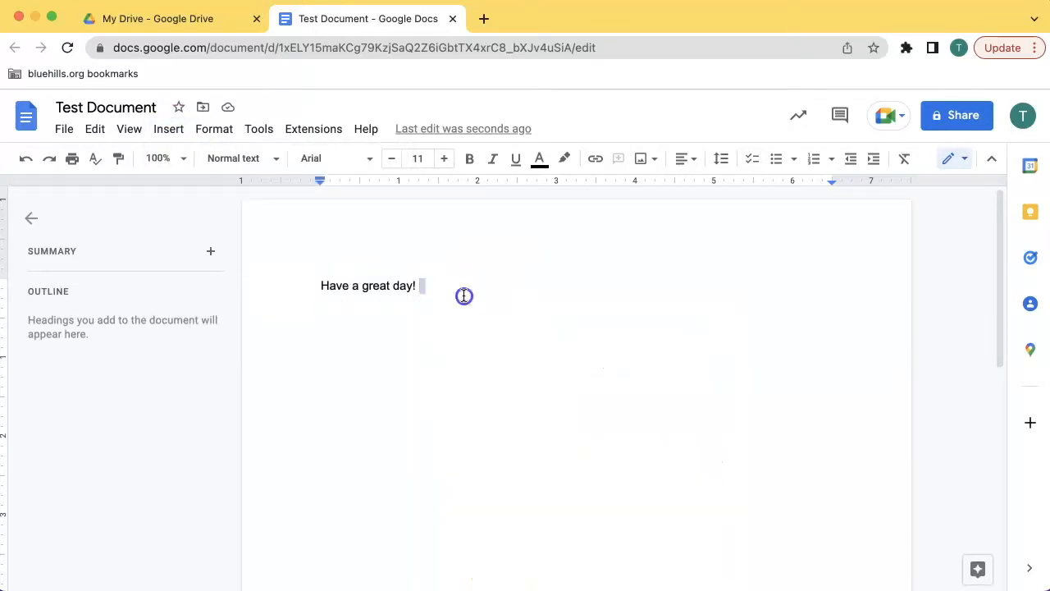
pyautogui.write('@')
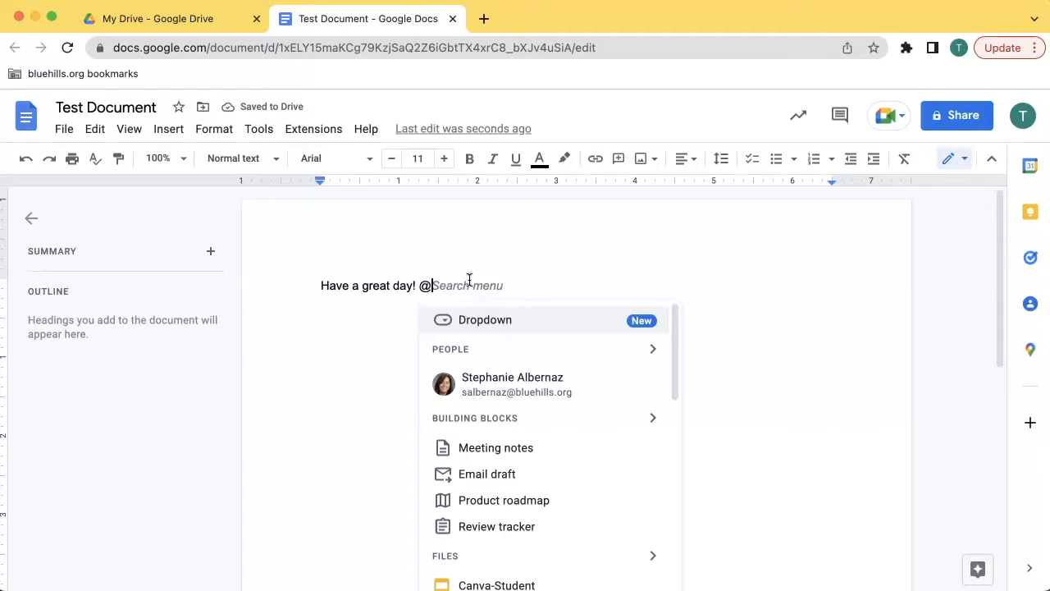
pyautogui.scroll(-3)
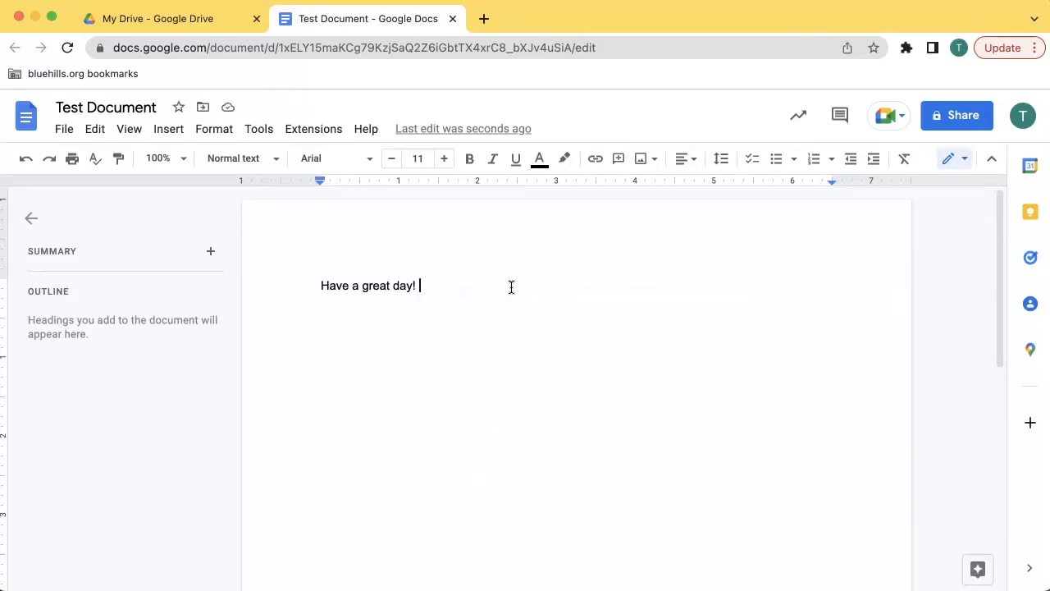
pyautogui.write('@em')
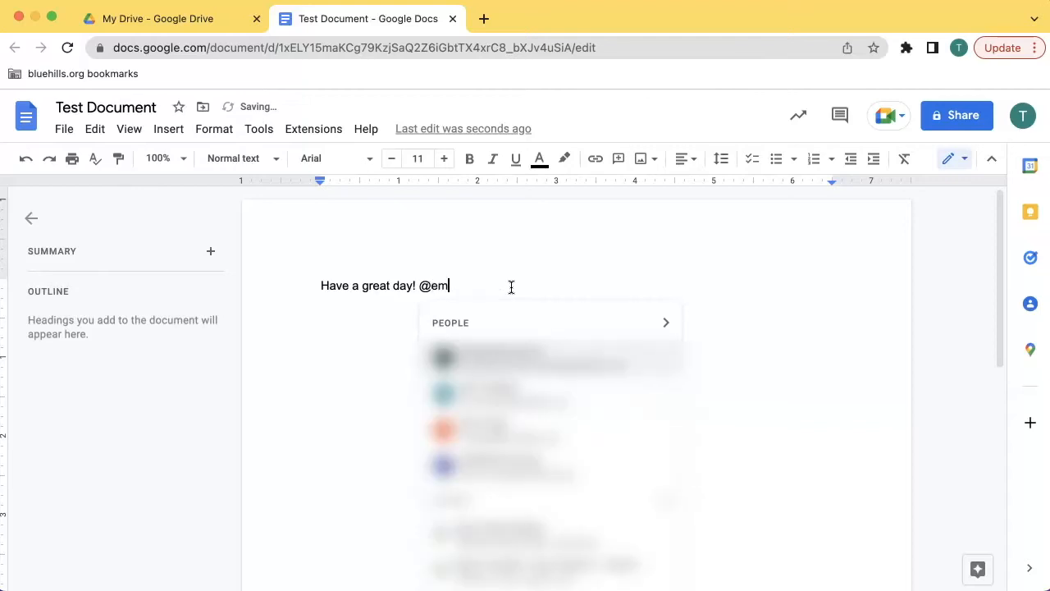
pyautogui.write('o')
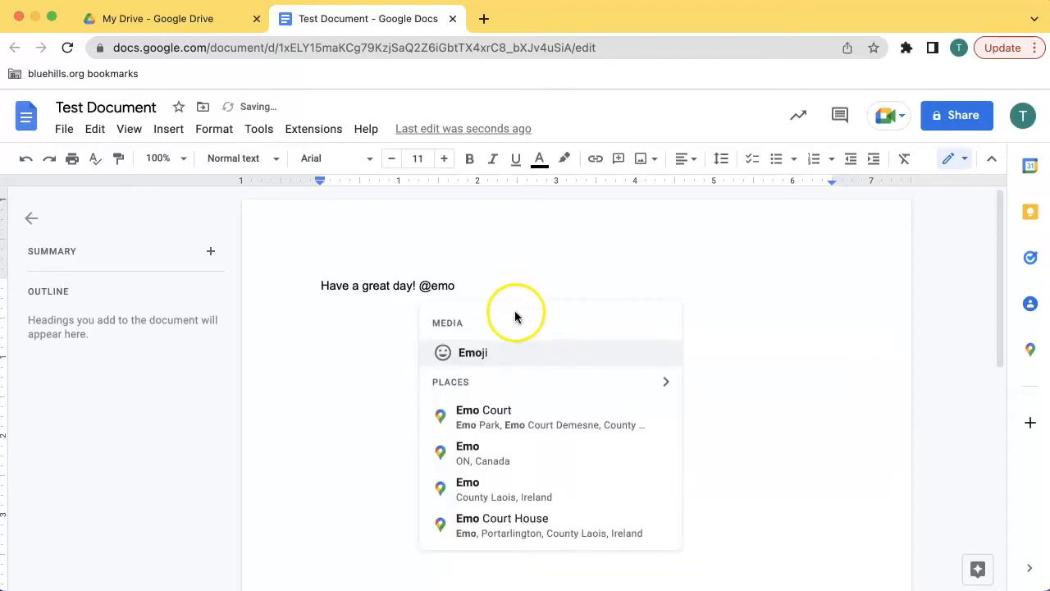
pyautogui.click(473, 352)
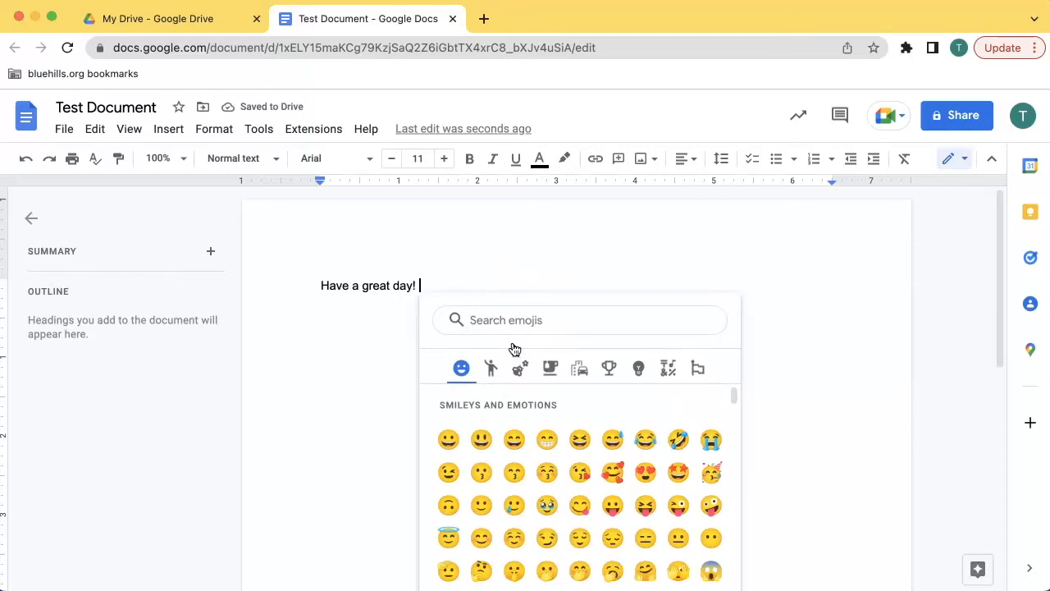
pyautogui.click(449, 439)
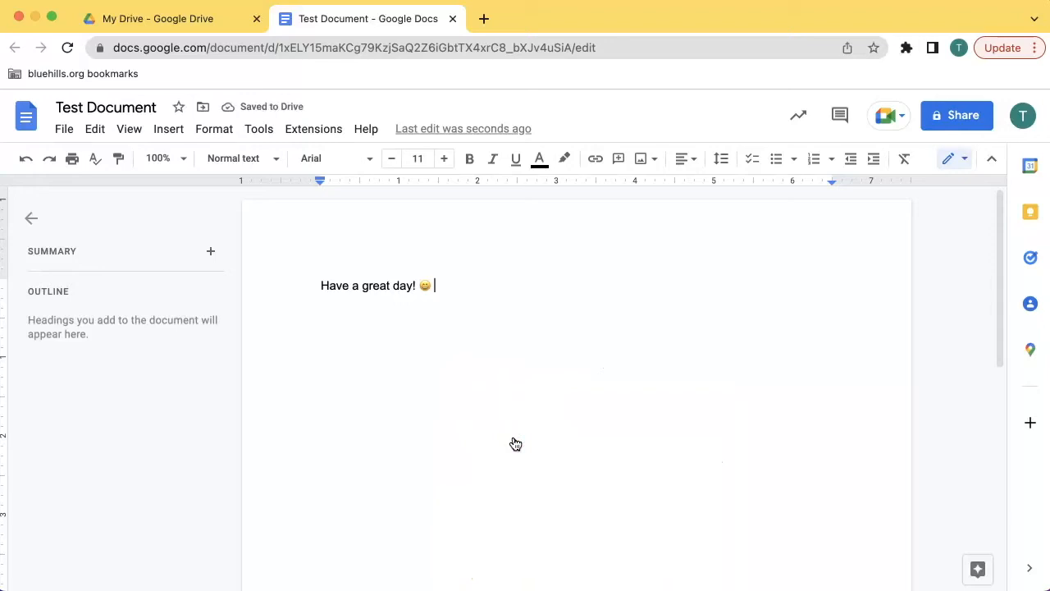
pyautogui.moveTo(557, 430)
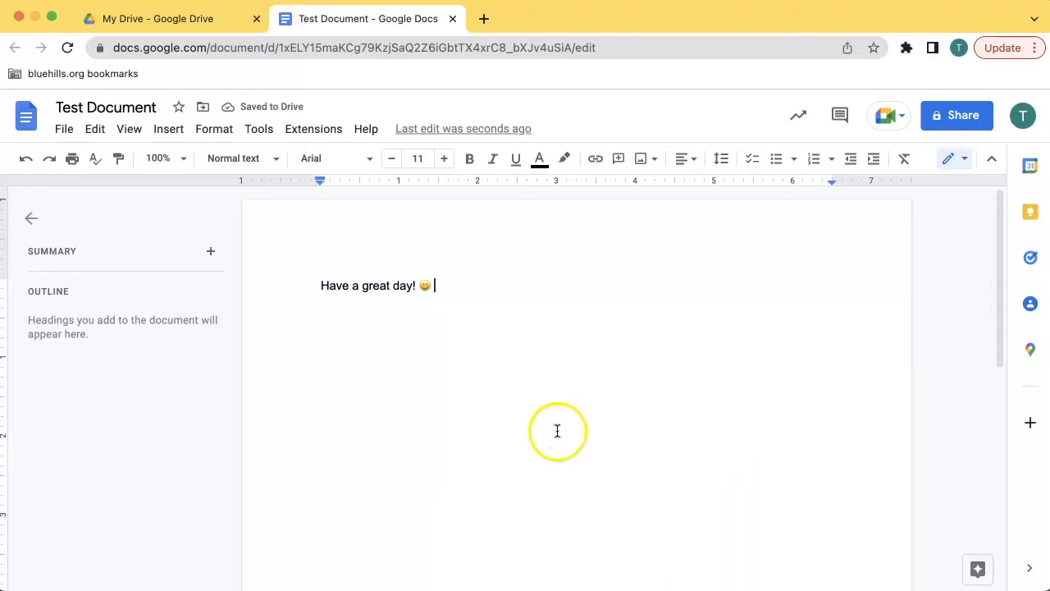
pyautogui.moveTo(316, 284)
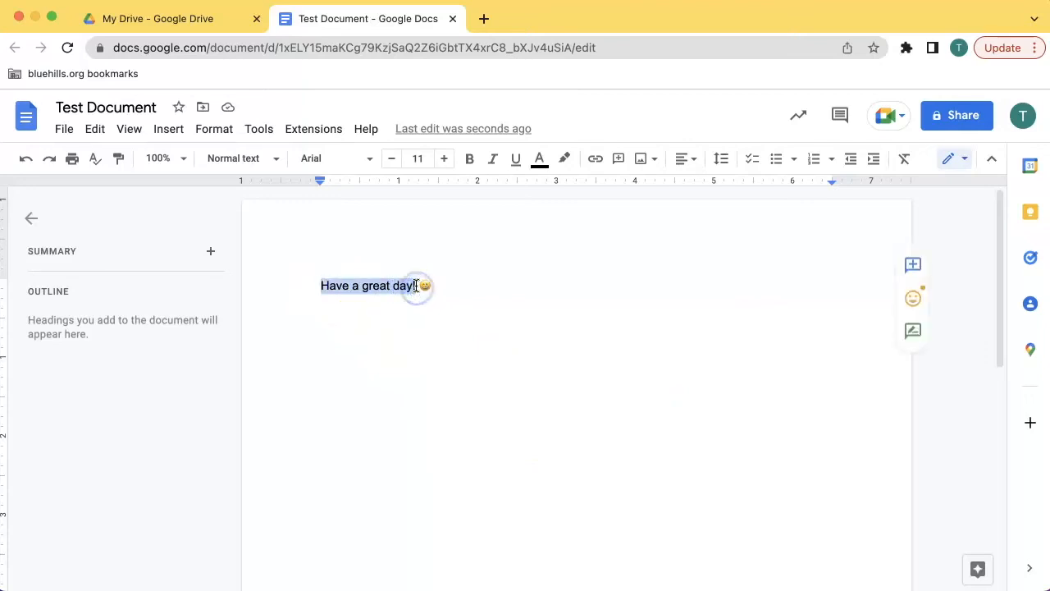
pyautogui.moveTo(913, 298)
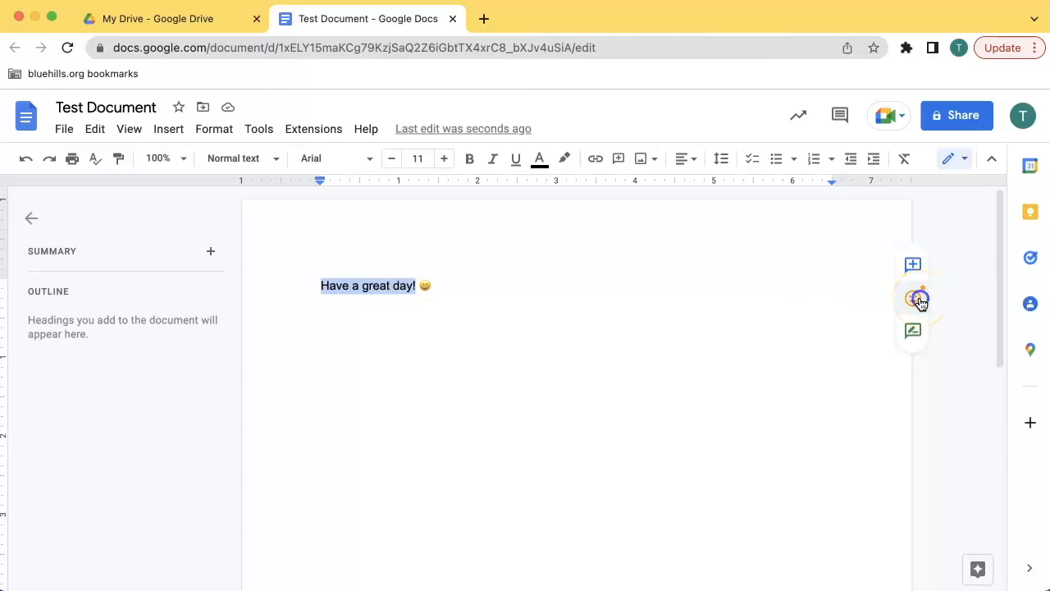
# Step: Open the emoji reaction picker for the sentence 'Have a great day!'
pyautogui.click(912, 297)
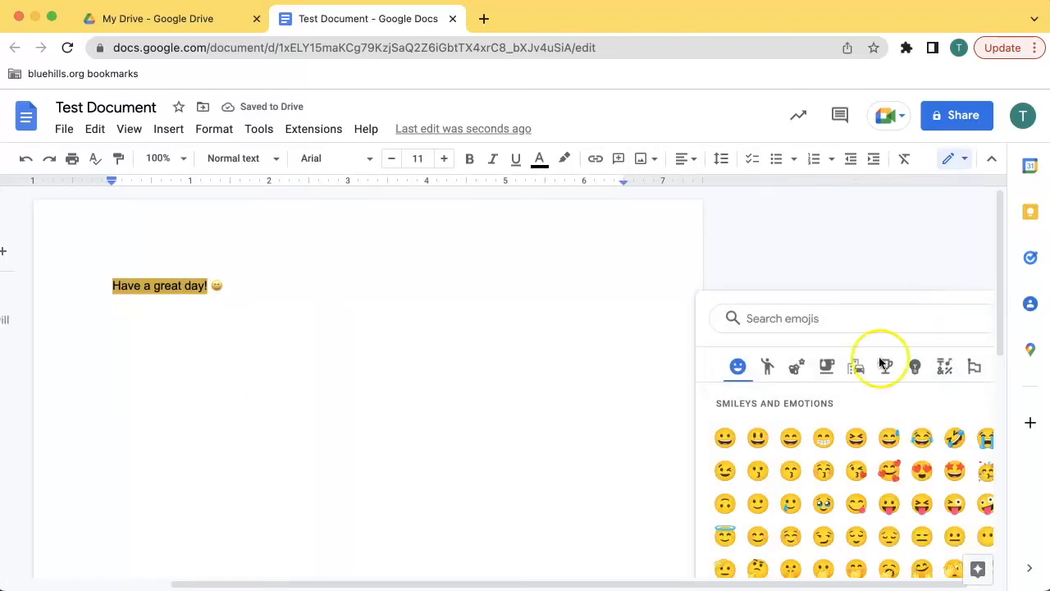